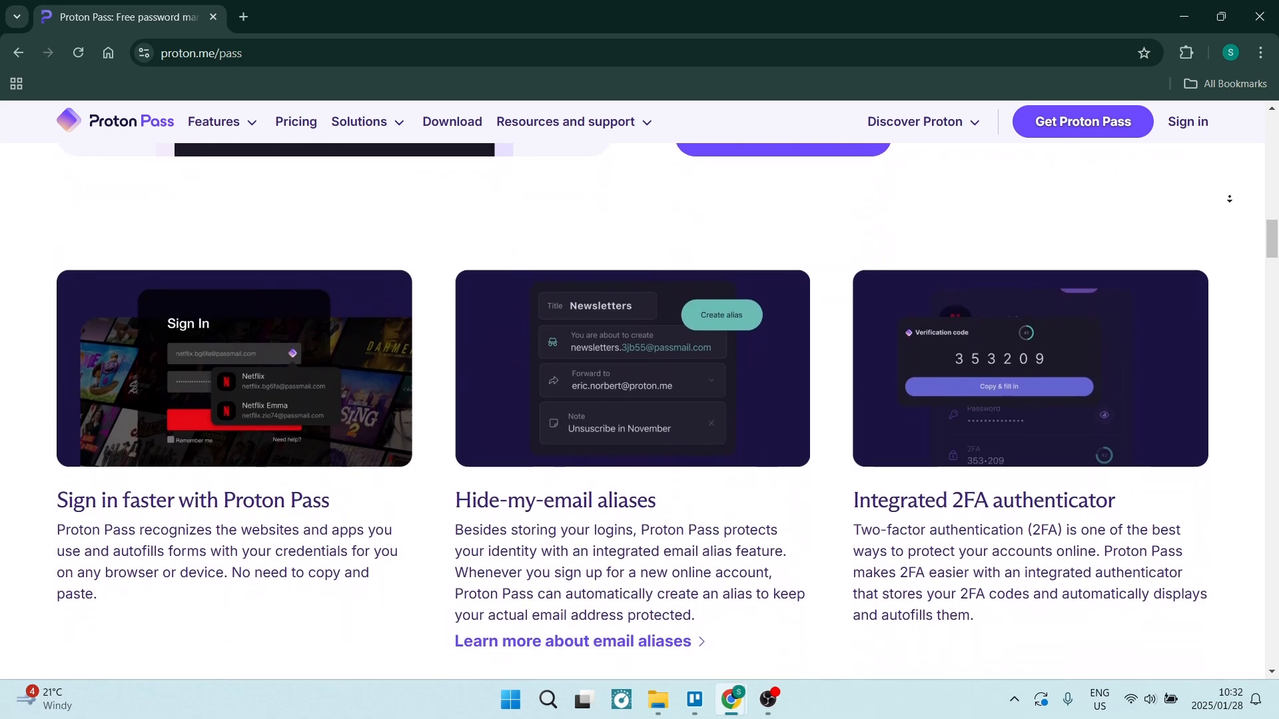
text(bitwarden.com)
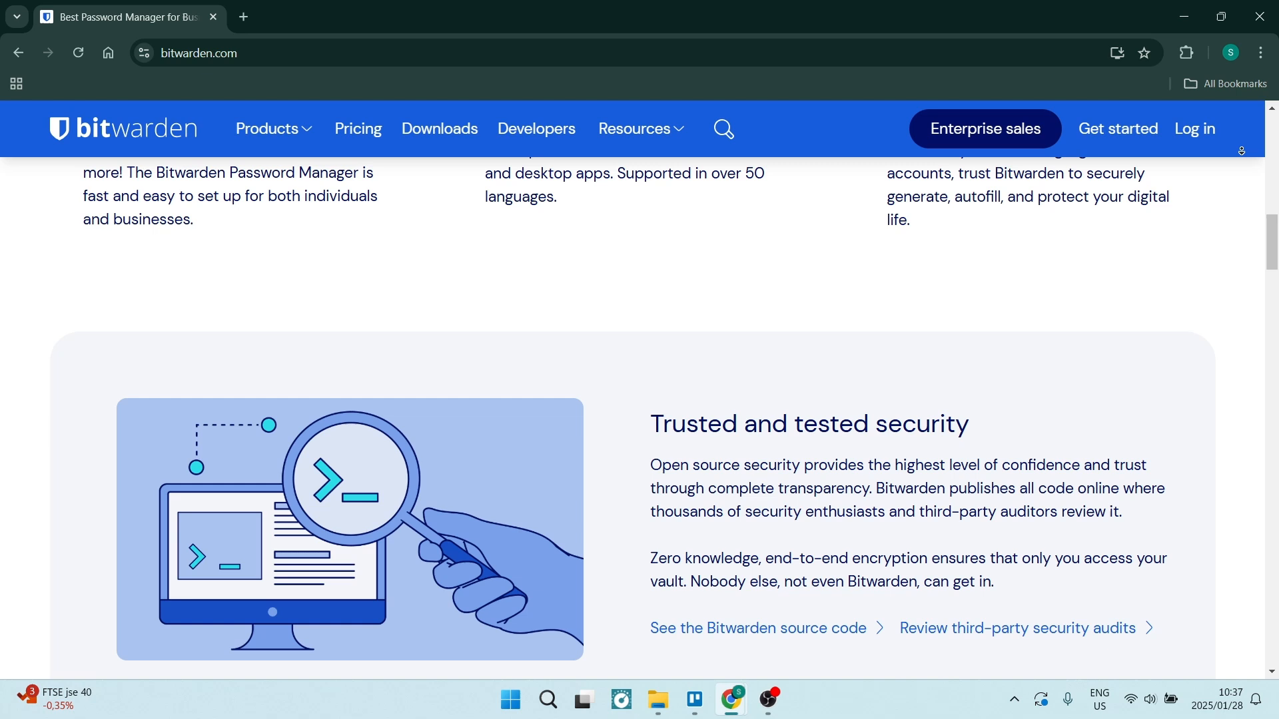